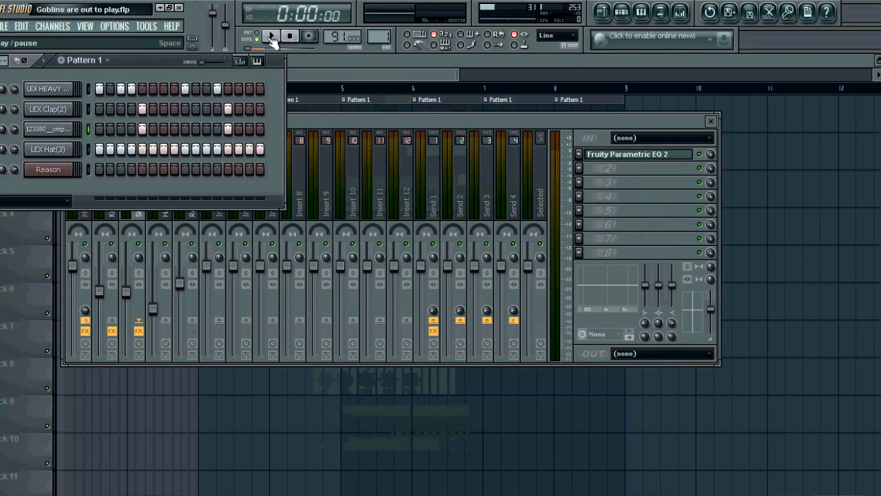
- Play the song briefly to hear the kick and bass, then stop playback
click(270, 36)
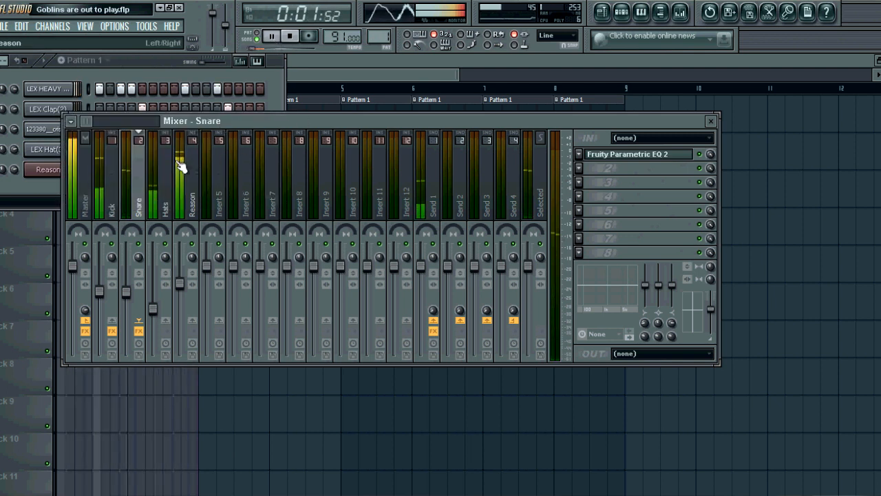
click(271, 36)
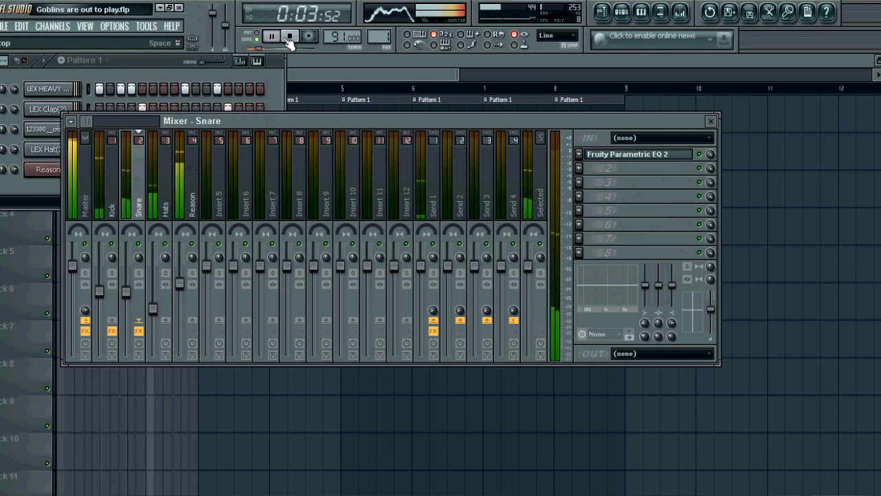
click(289, 36)
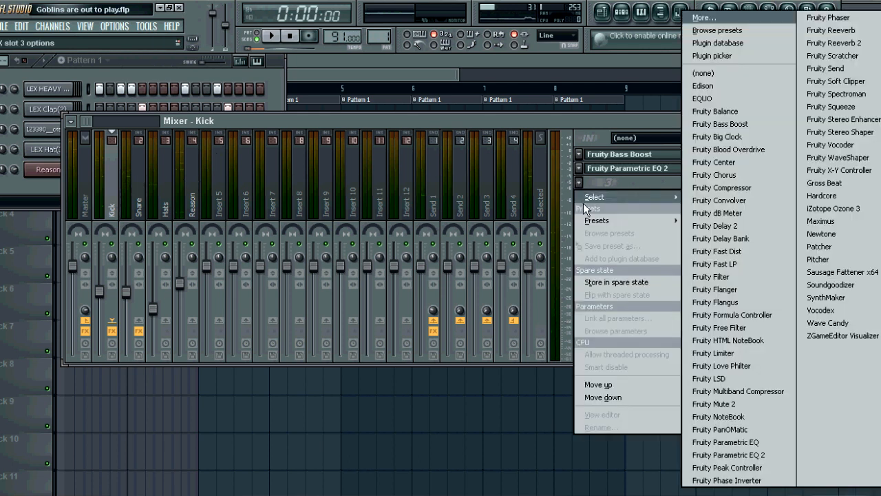
mouse_move(719, 416)
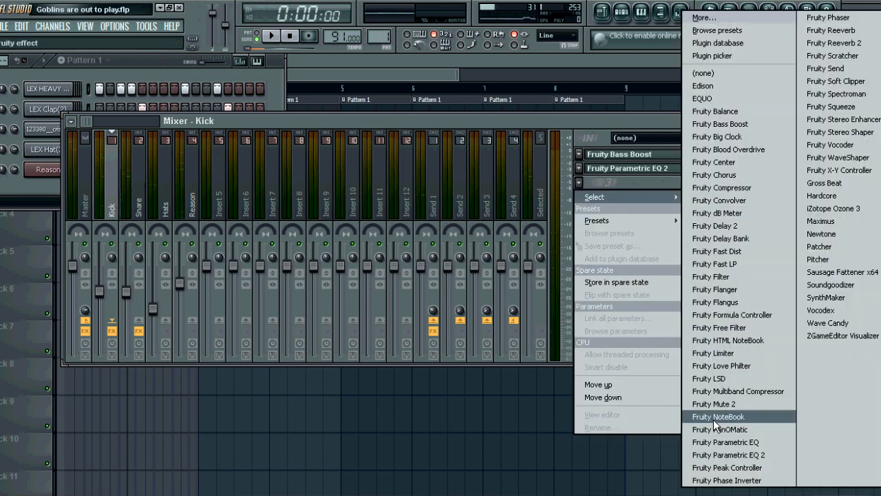
- Add Fruity Peak Controller to the Kick track's effect slot and move its window aside
click(727, 467)
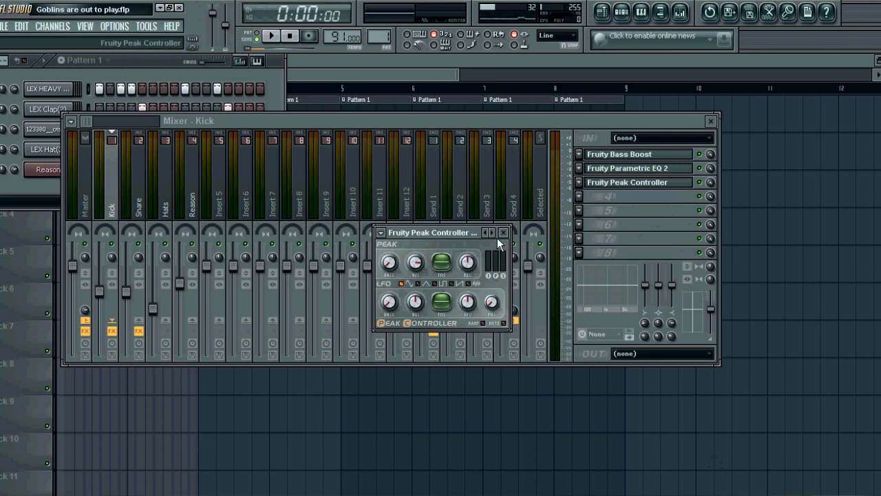
drag(432, 232, 306, 375)
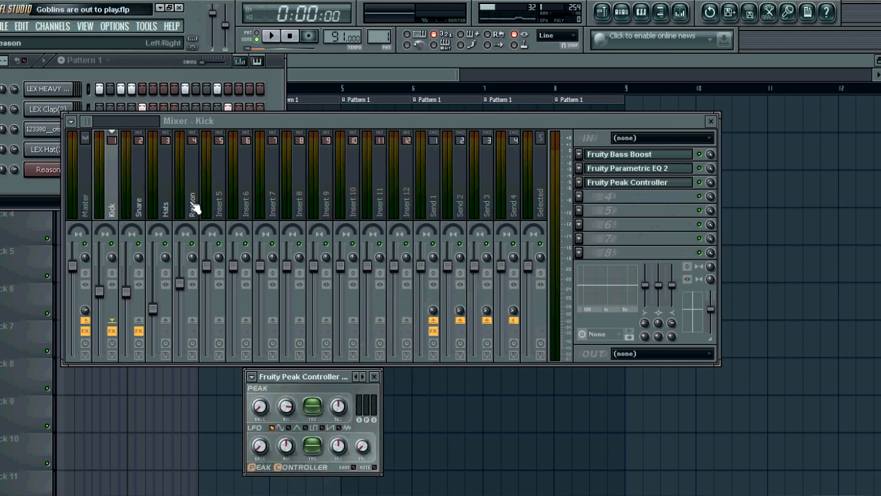
- Link the Reason track's volume fader to Peak ctrl (Kick) - Peak with an inverted mapping and accept
click(192, 193)
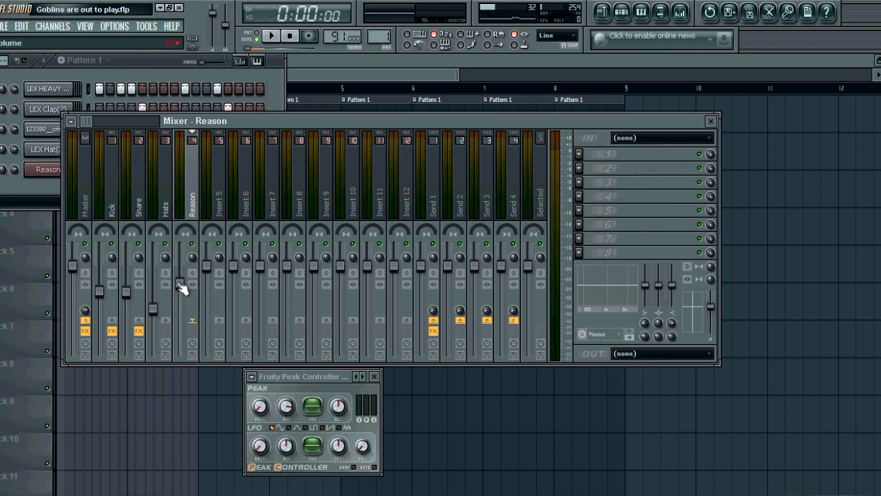
right_click(180, 288)
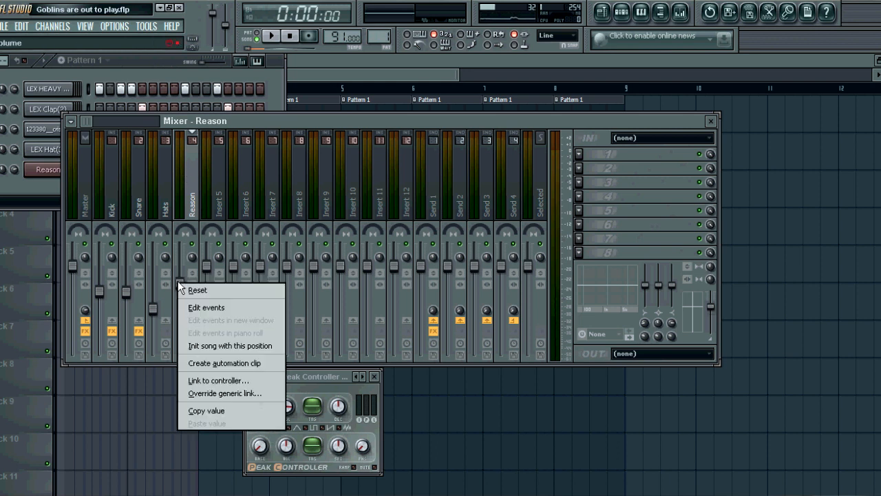
mouse_move(223, 363)
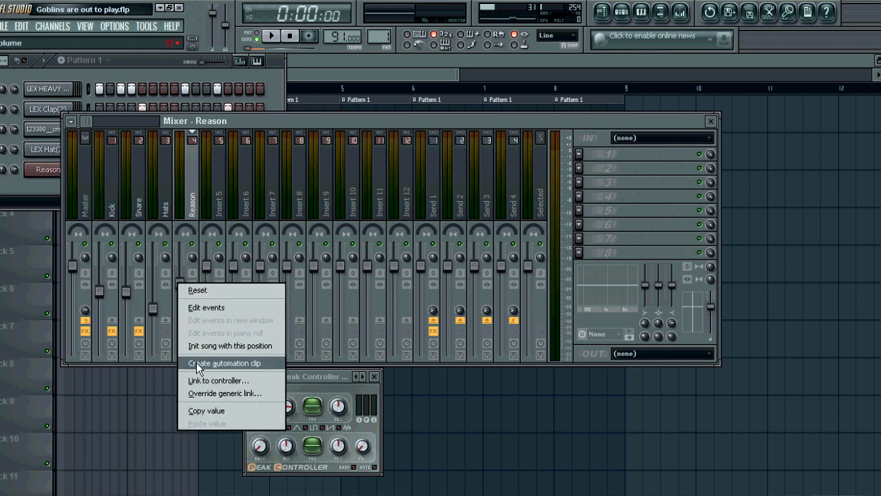
mouse_move(200, 380)
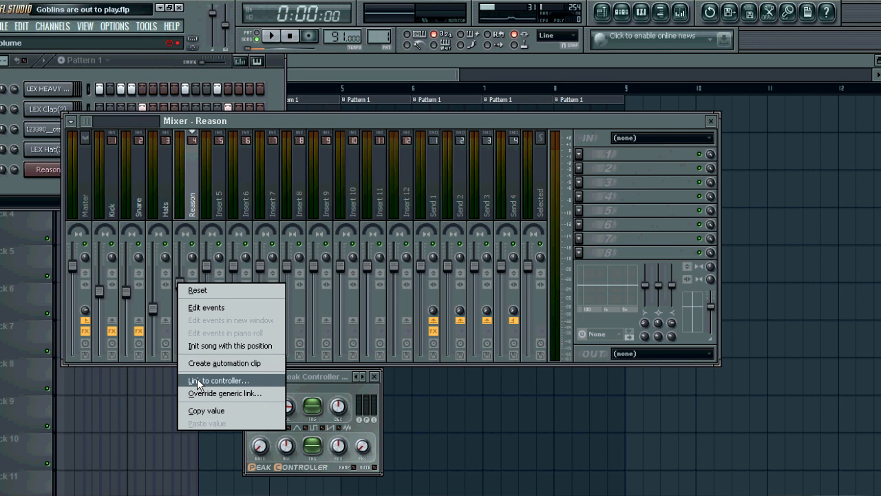
click(217, 380)
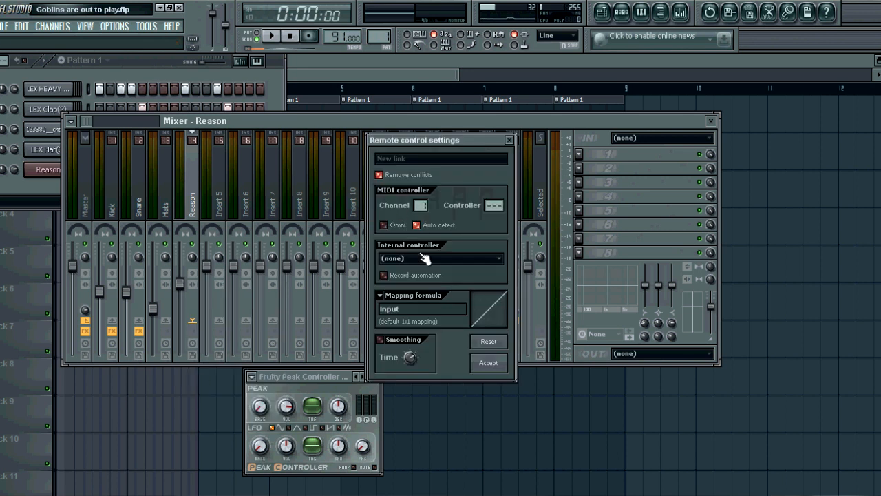
mouse_move(402, 250)
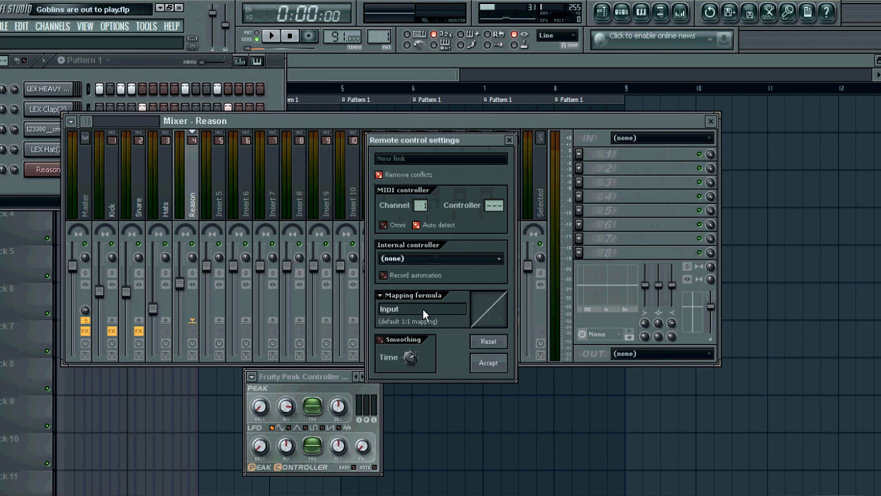
click(439, 259)
text(1-)
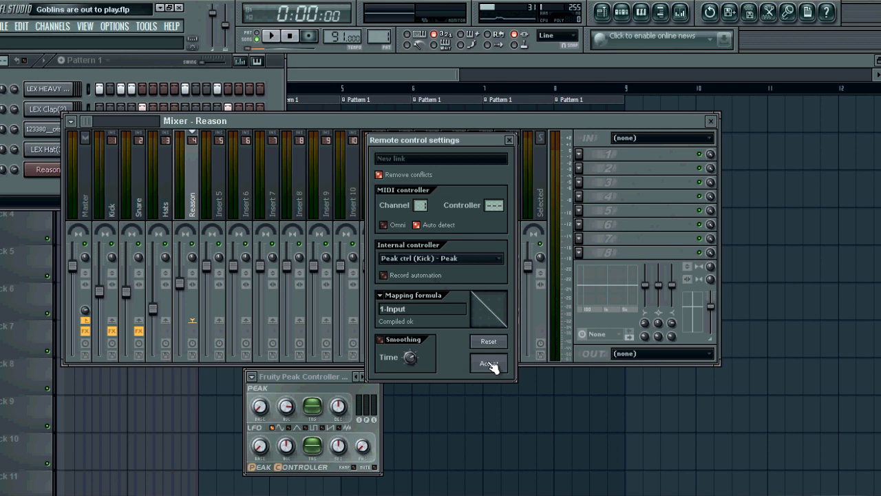
click(487, 364)
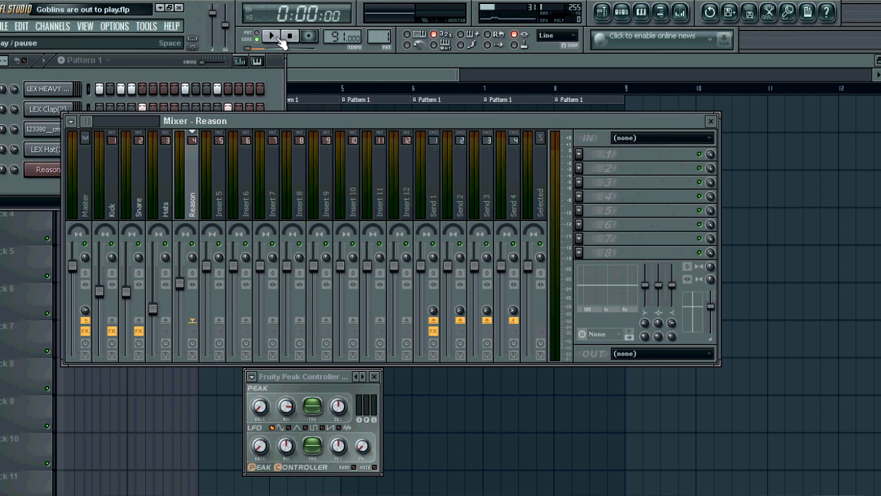
- Play the song to hear the bass duck on each kick, then close the Peak Controller window
click(270, 36)
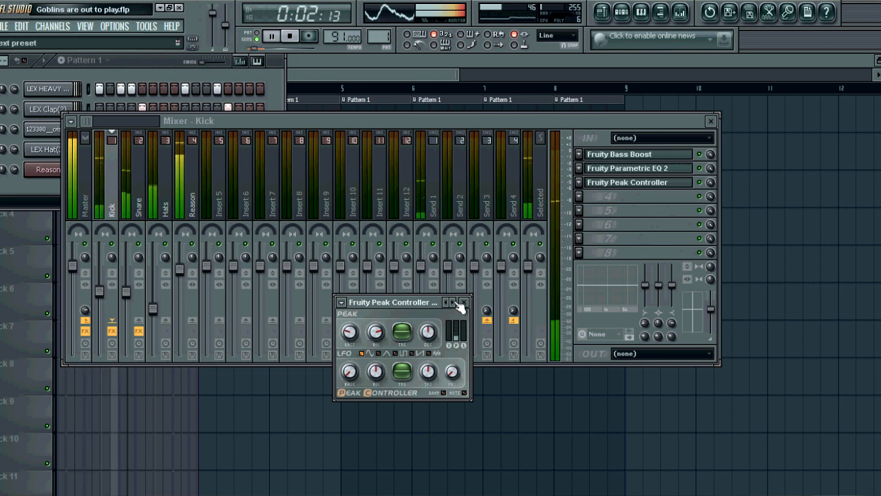
click(460, 303)
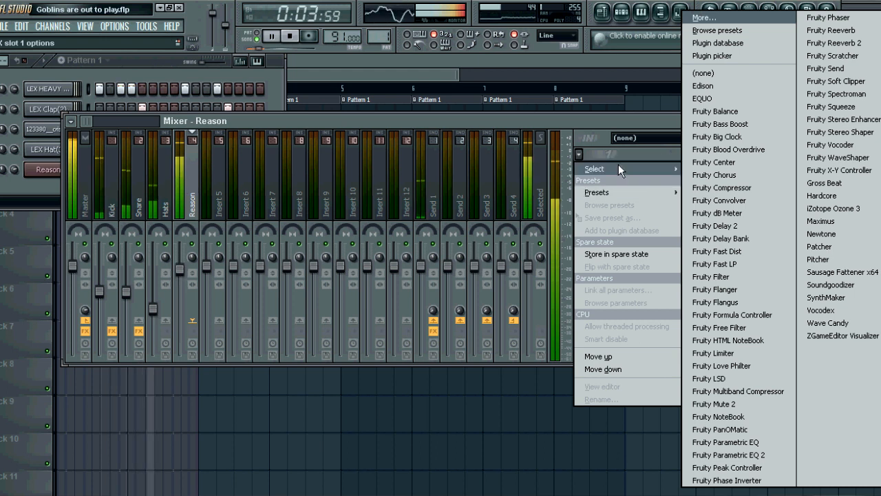
mouse_move(718, 201)
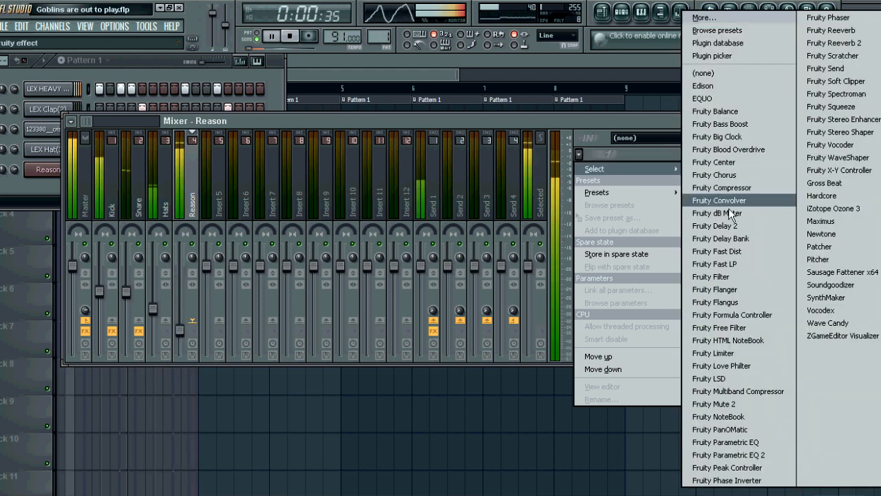
- Add Fruity Parametric EQ 2 to the Reason track and pull down band 1 and band 7 to cut lows and highs
click(728, 454)
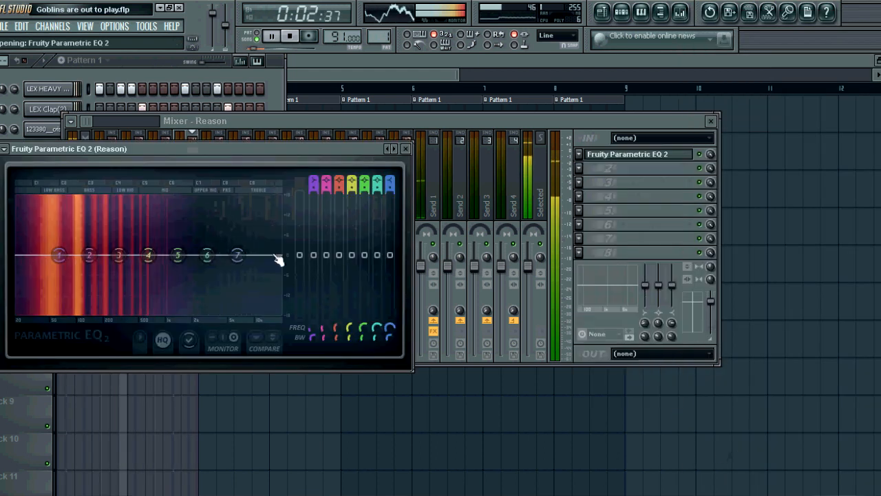
drag(58, 255, 48, 278)
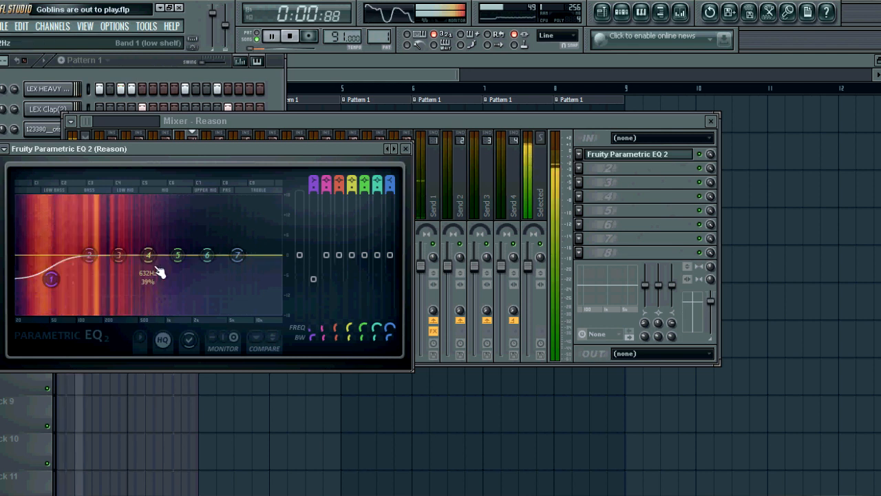
drag(236, 254, 203, 302)
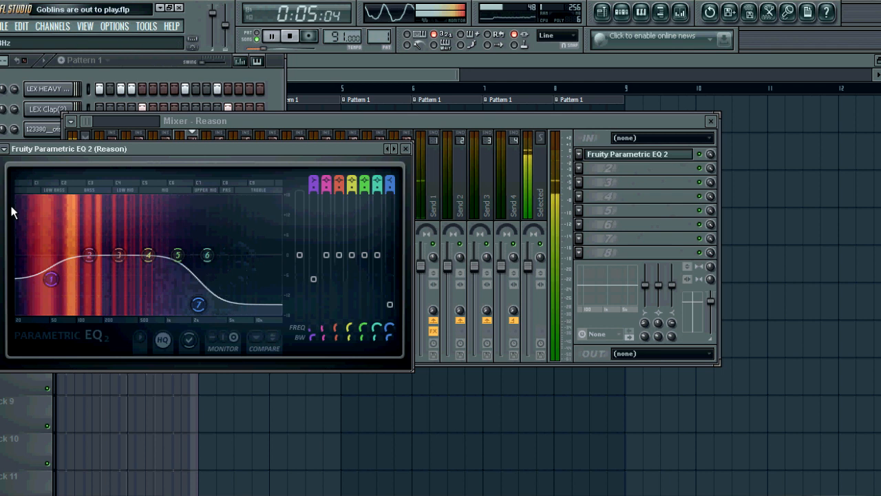
- Reshape band 3 in the low mids — frequency, gain and width — then close the EQ window
drag(121, 256, 121, 260)
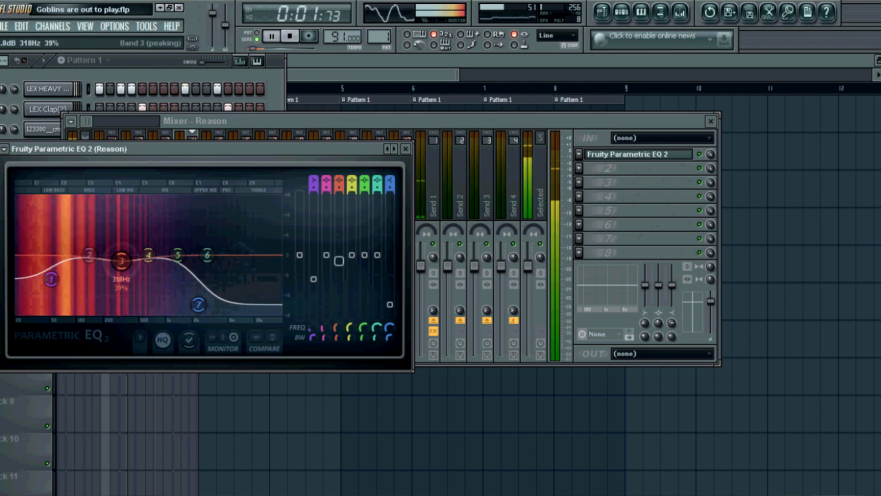
drag(121, 260, 132, 266)
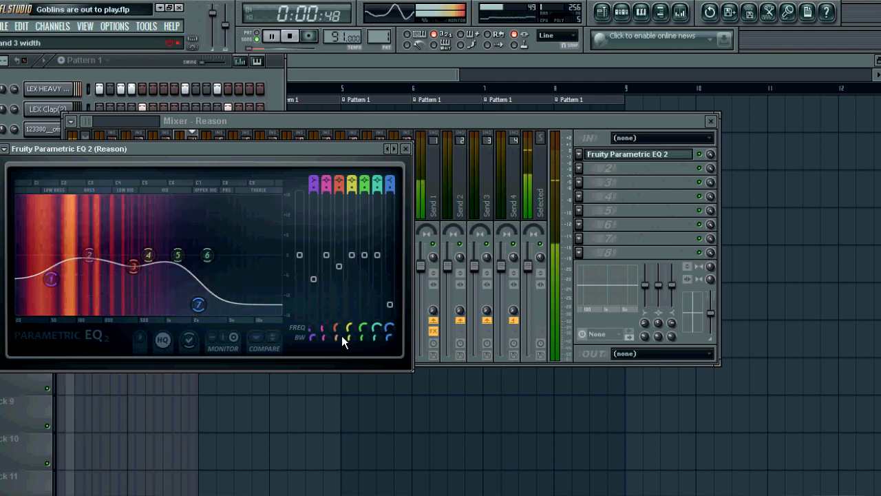
drag(133, 264, 133, 265)
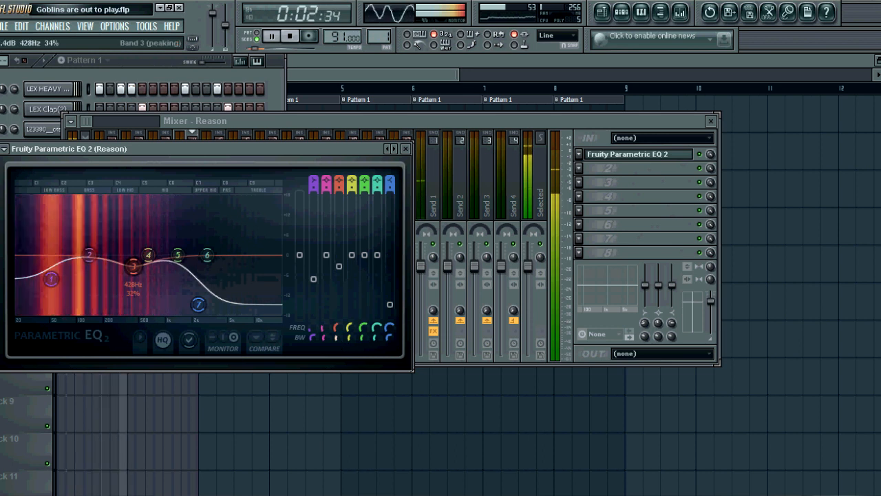
click(404, 148)
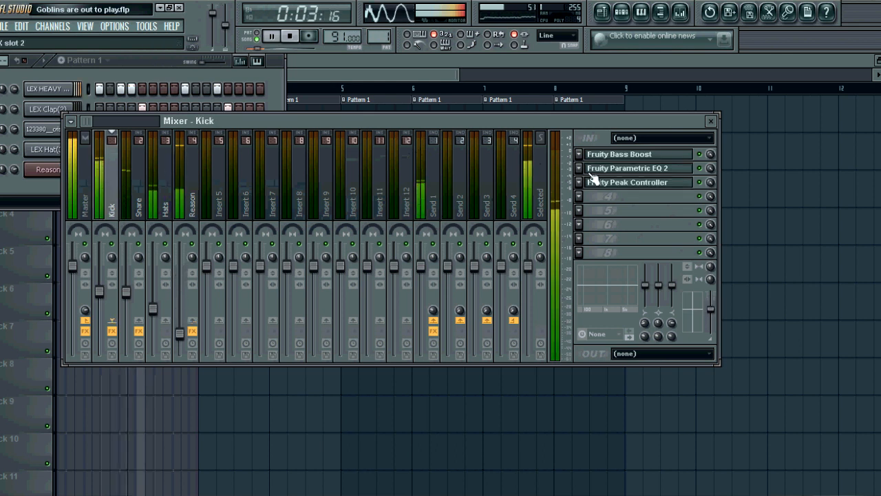
- Reopen the Kick track's Fruity Peak Controller settings window
click(626, 181)
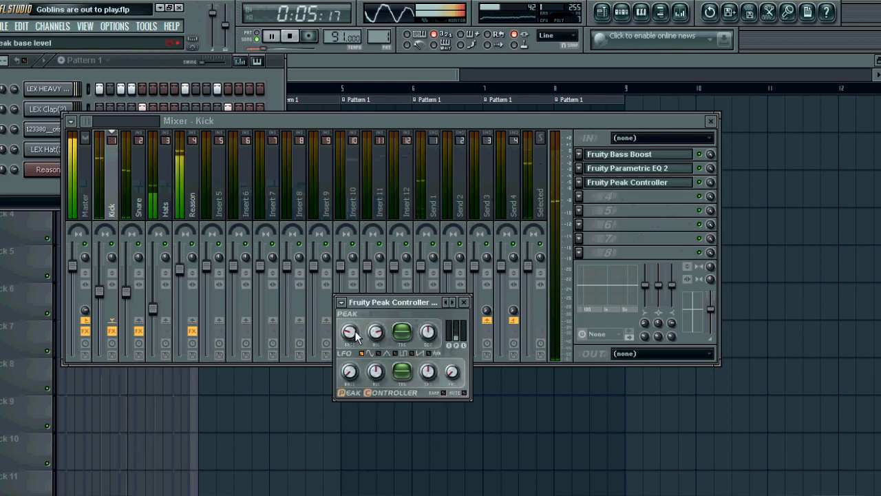